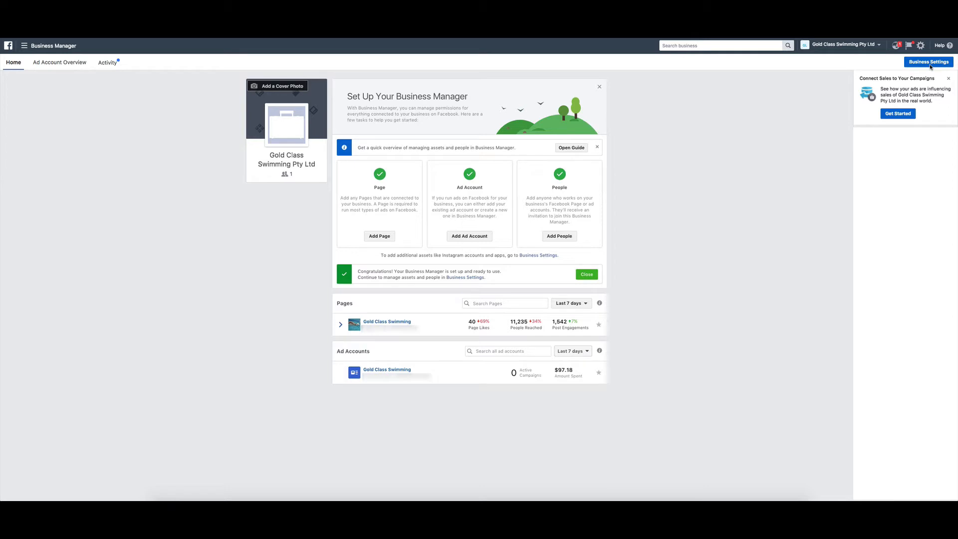
# Step: Open Business Settings from the Business Manager home page
pyautogui.click(928, 62)
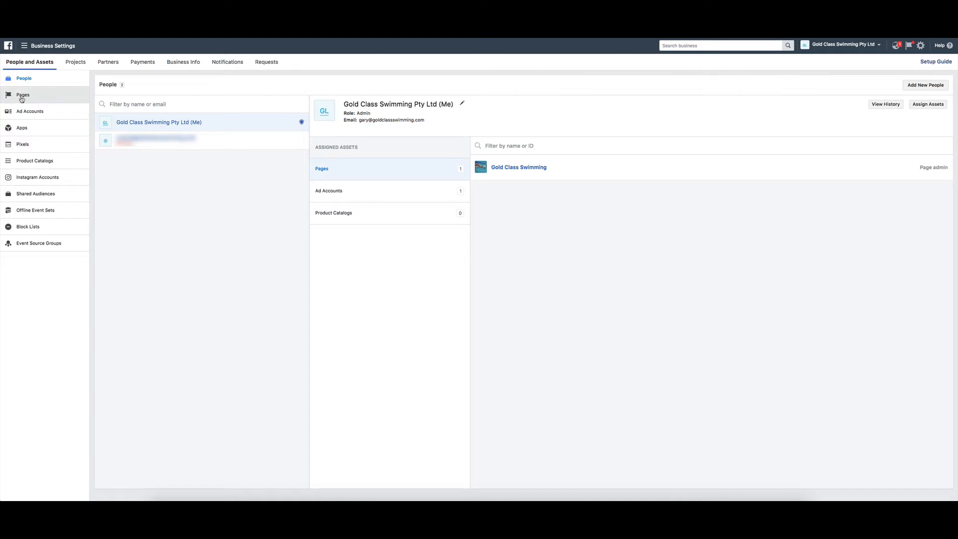
# Step: Select the Gold Class Swimming page under Pages and begin assigning a partner
pyautogui.click(22, 95)
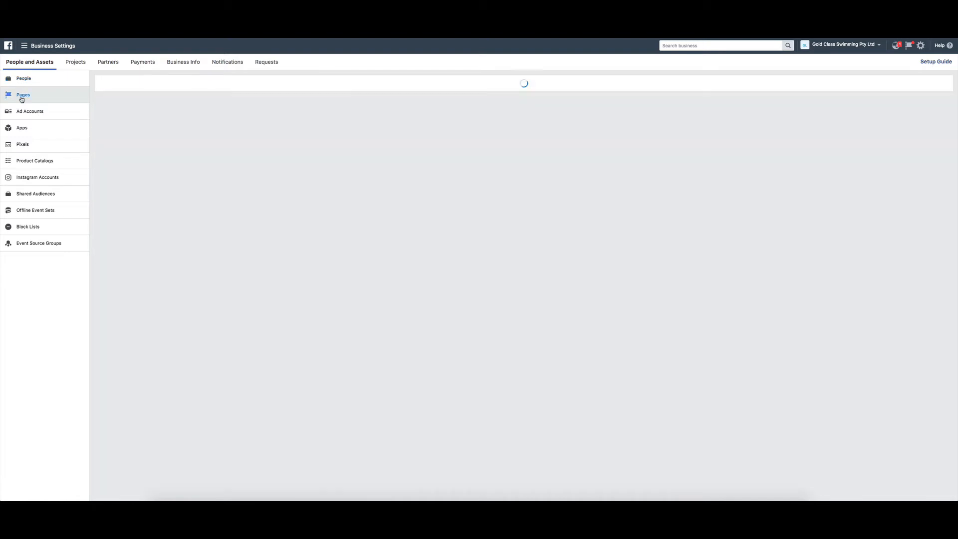
pyautogui.click(22, 95)
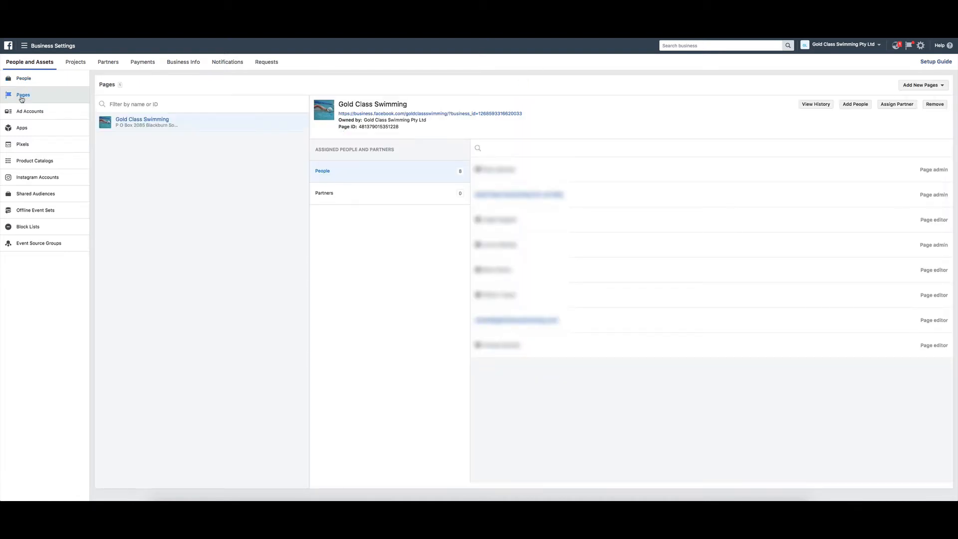
pyautogui.moveTo(634, 100)
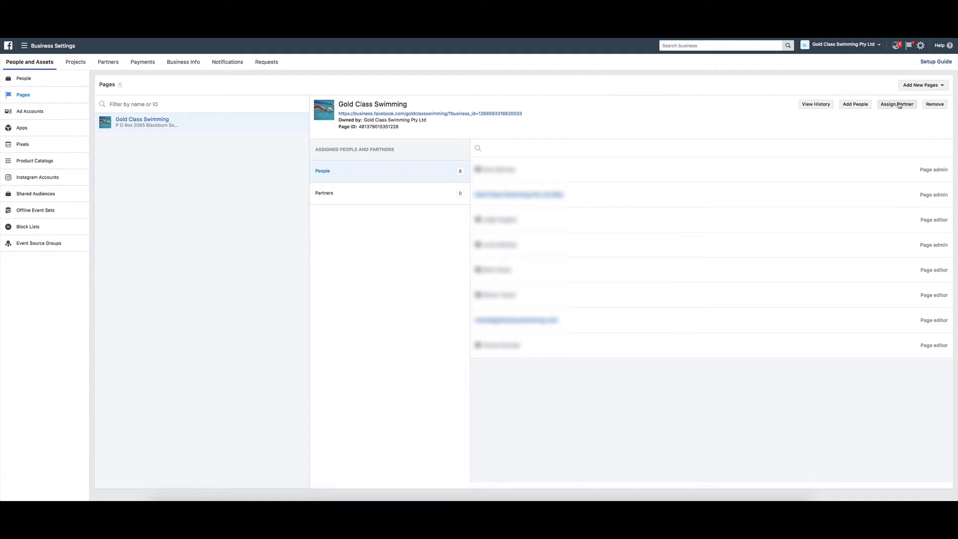
pyautogui.moveTo(898, 105)
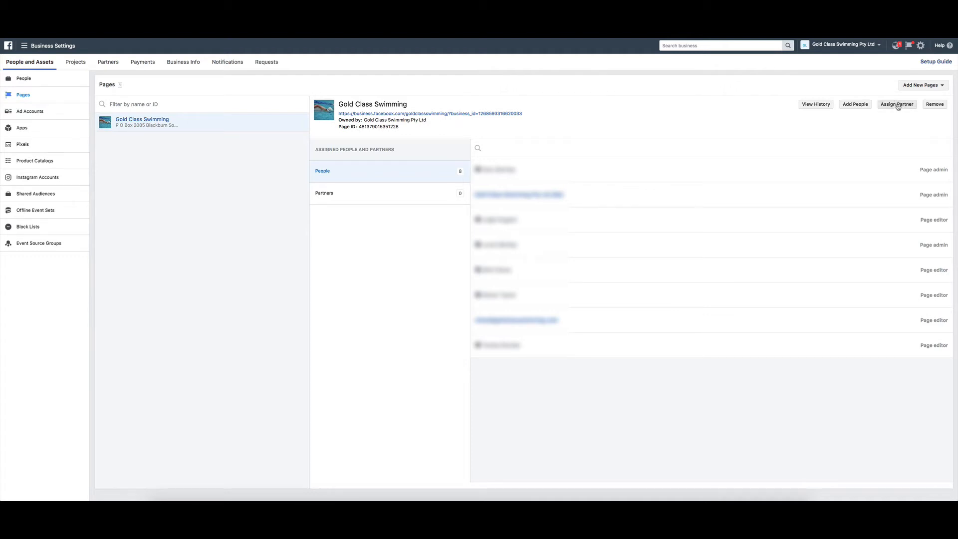
pyautogui.click(897, 104)
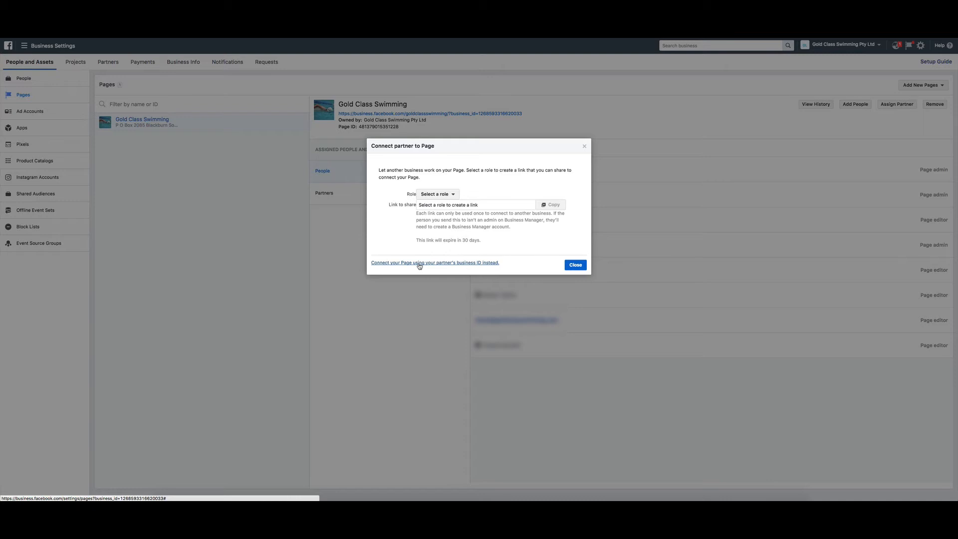
# Step: Connect Impactiv8 Pty Ltd by business ID as a Page admin partner on Gold Class Swimming
pyautogui.click(435, 263)
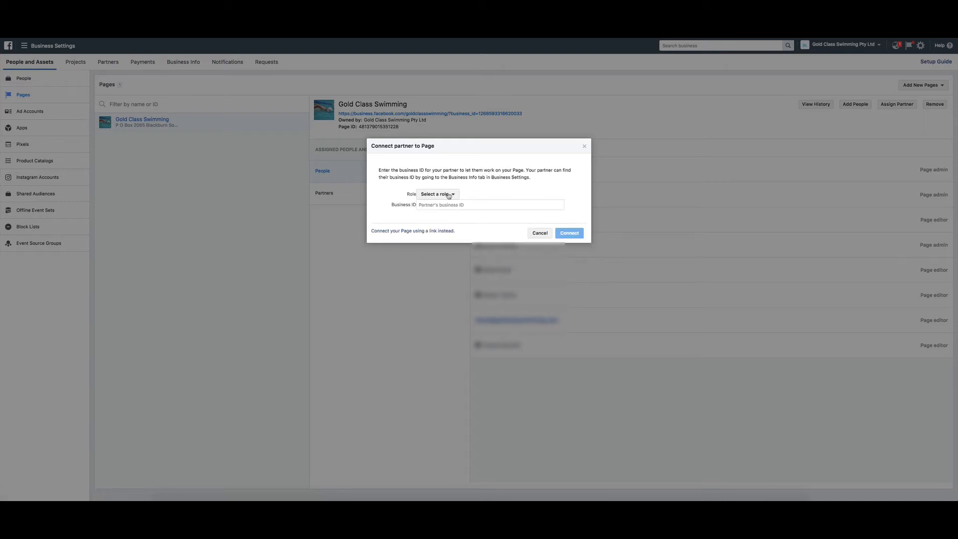
pyautogui.click(436, 194)
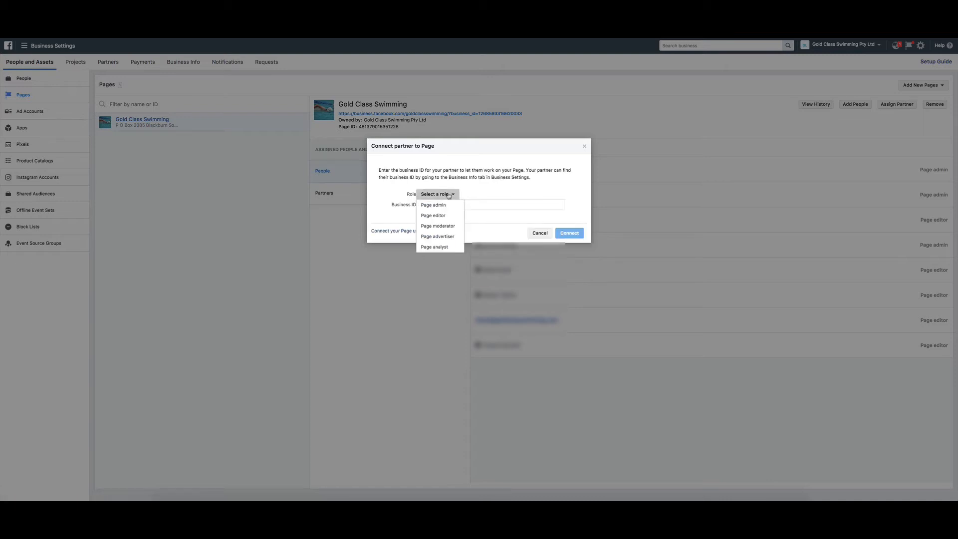
pyautogui.moveTo(448, 247)
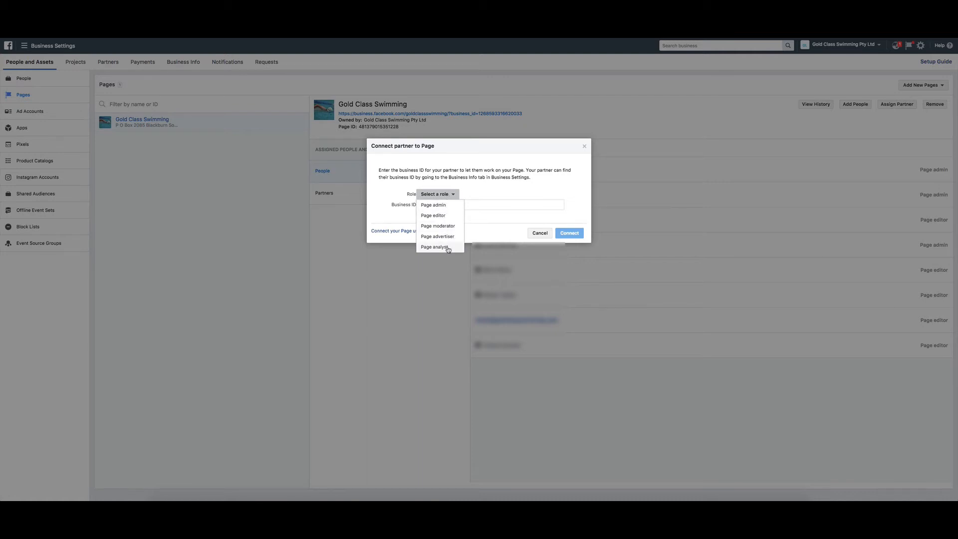
pyautogui.moveTo(432, 205)
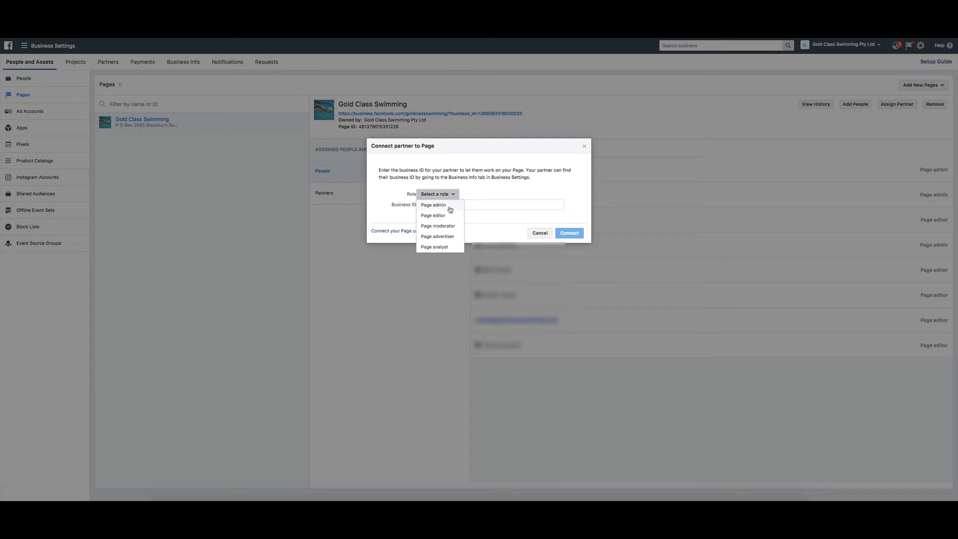
pyautogui.click(433, 205)
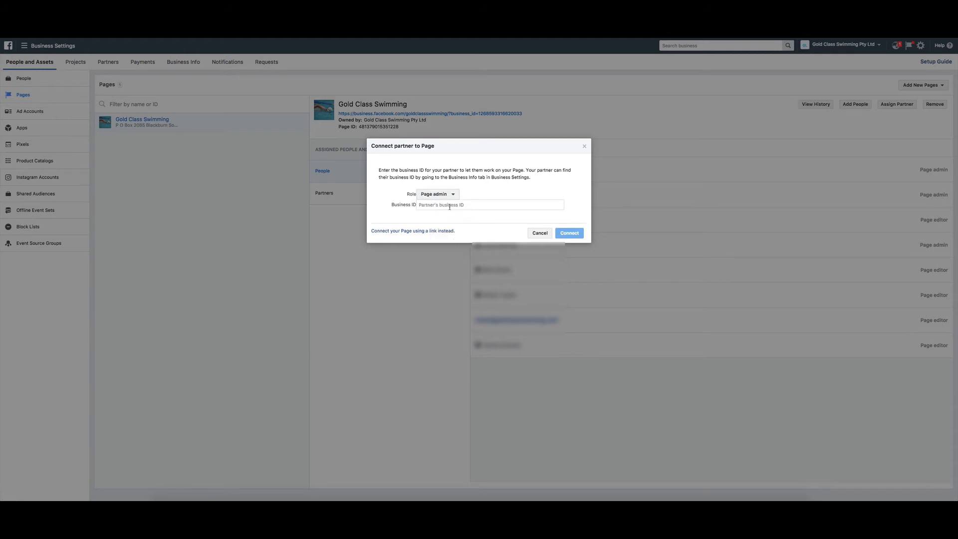
pyautogui.click(489, 204)
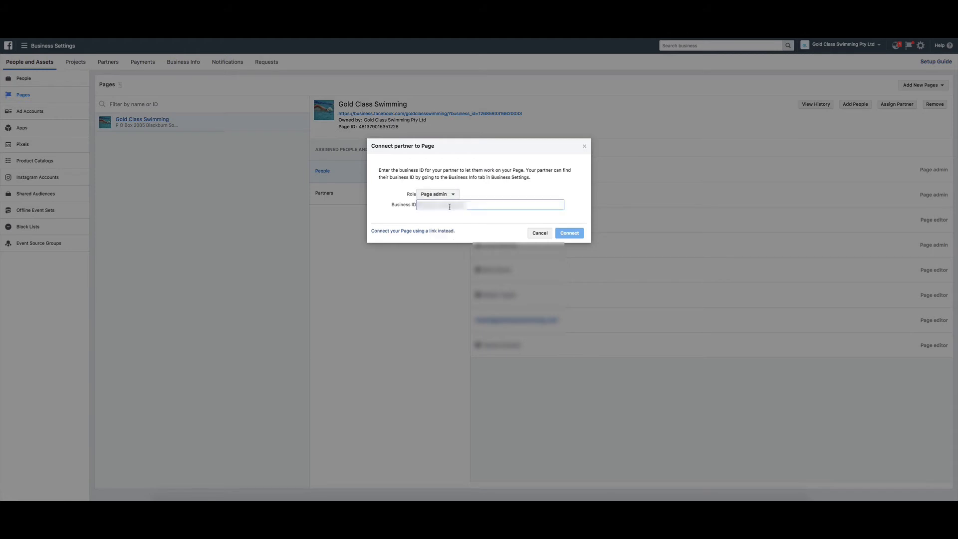
pyautogui.click(568, 233)
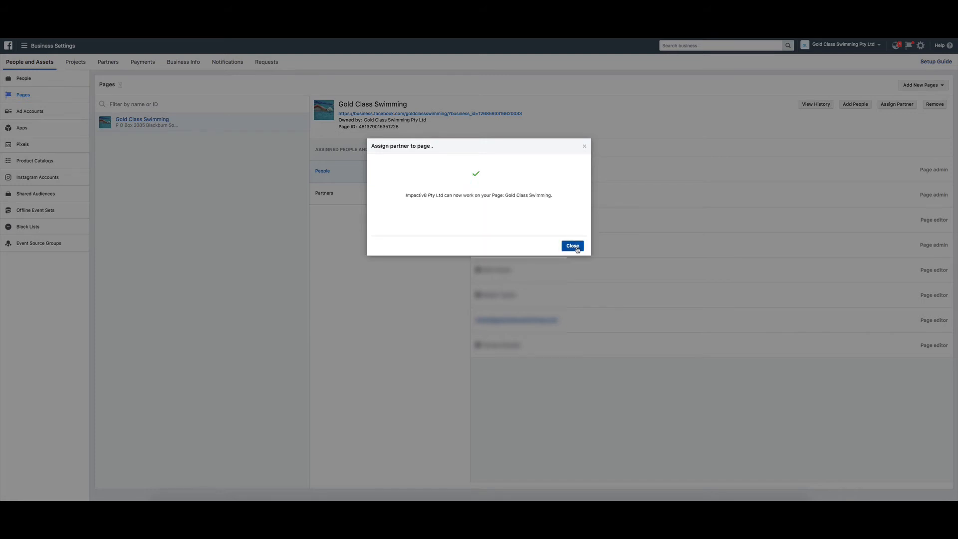
pyautogui.click(572, 245)
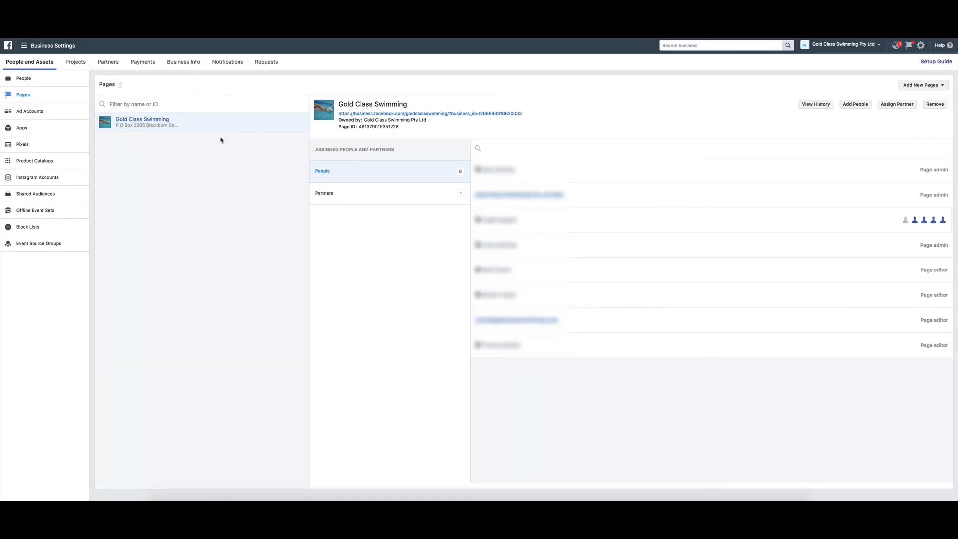
# Step: Connect Impactiv8 Pty Ltd by business ID as Ad account admin on the Gold Class Swimming ad account
pyautogui.click(30, 111)
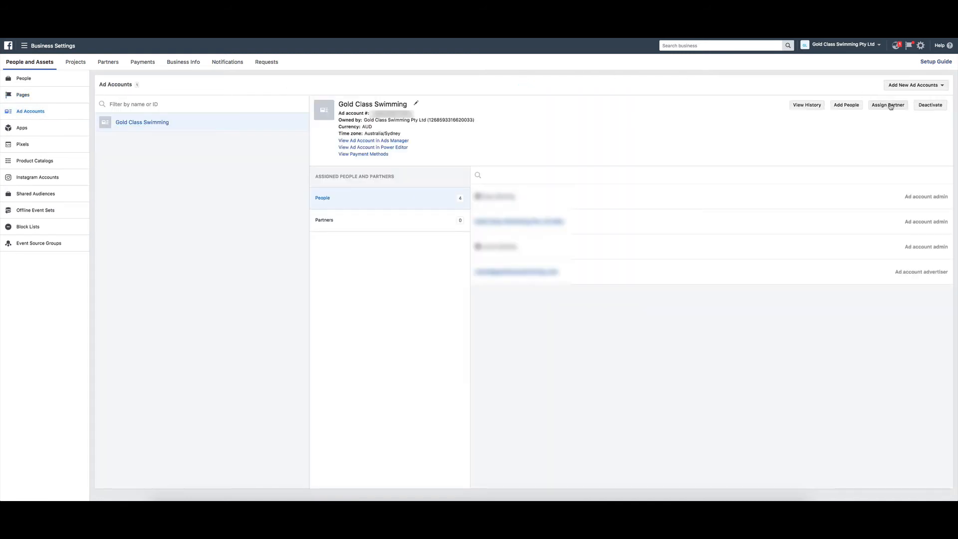
pyautogui.click(888, 104)
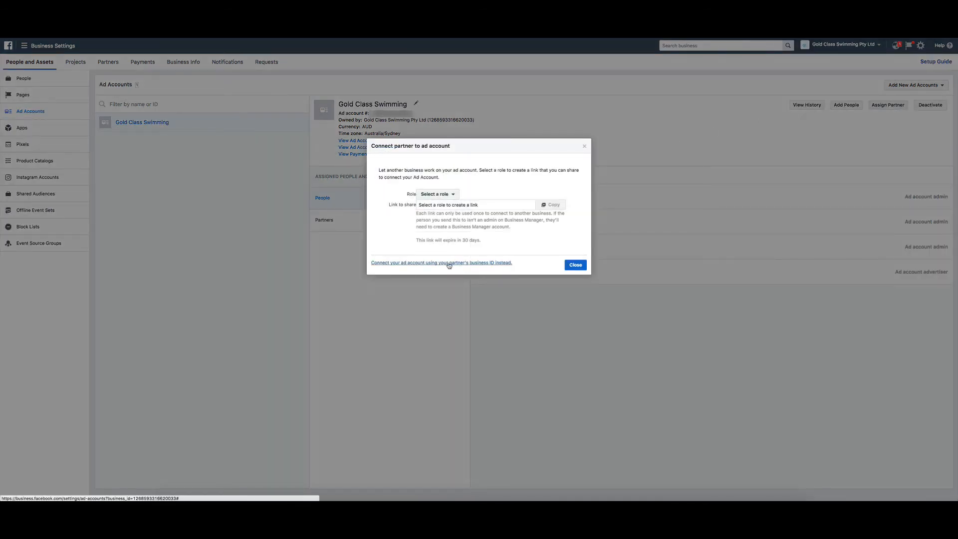
pyautogui.click(441, 263)
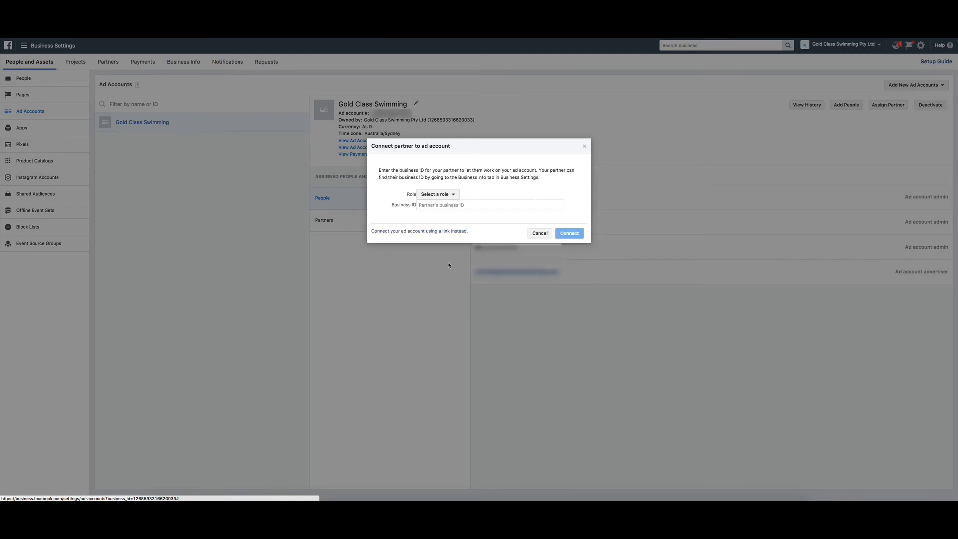
pyautogui.click(436, 194)
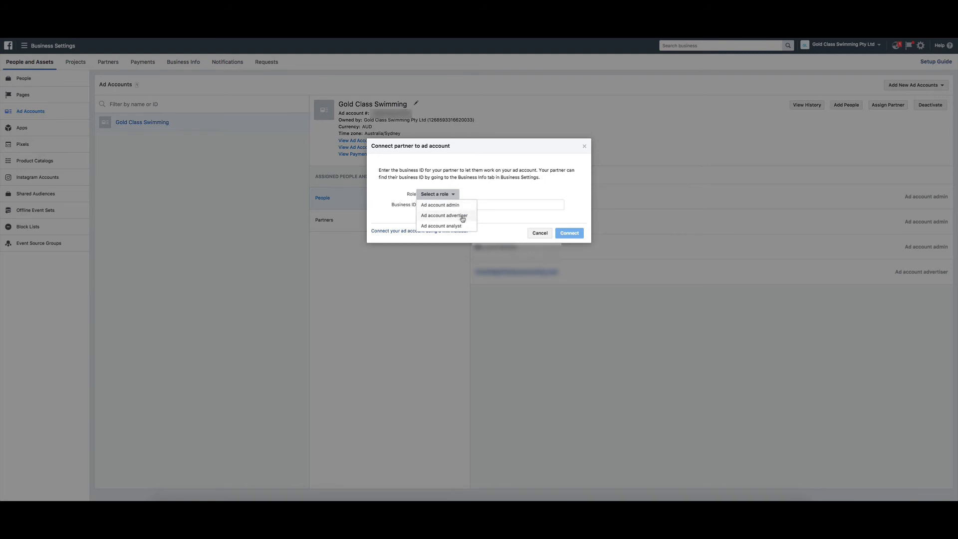
pyautogui.moveTo(463, 206)
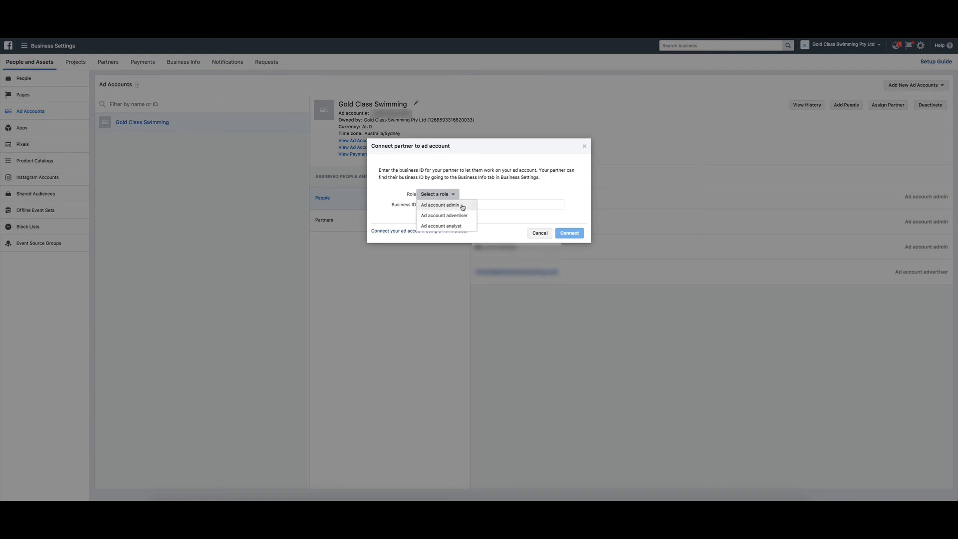
pyautogui.click(440, 204)
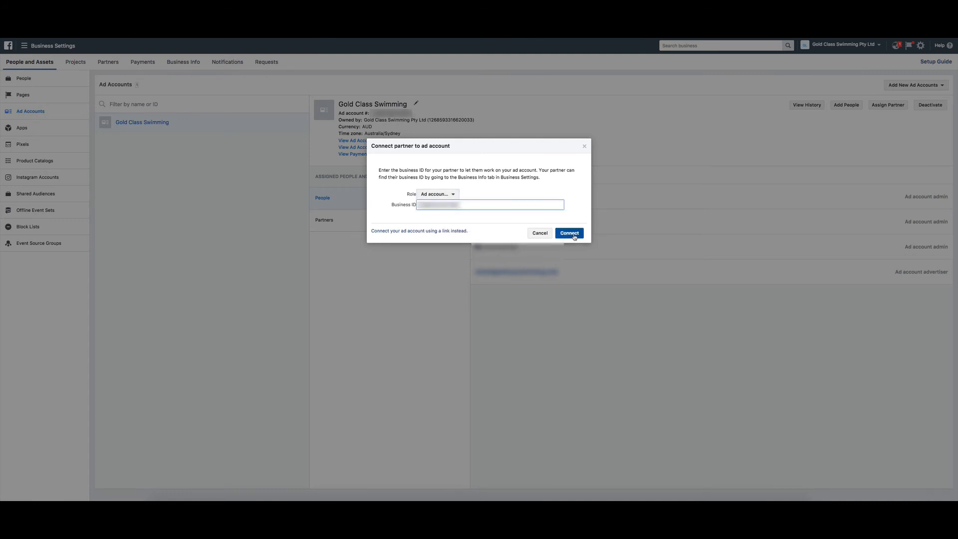
pyautogui.click(568, 233)
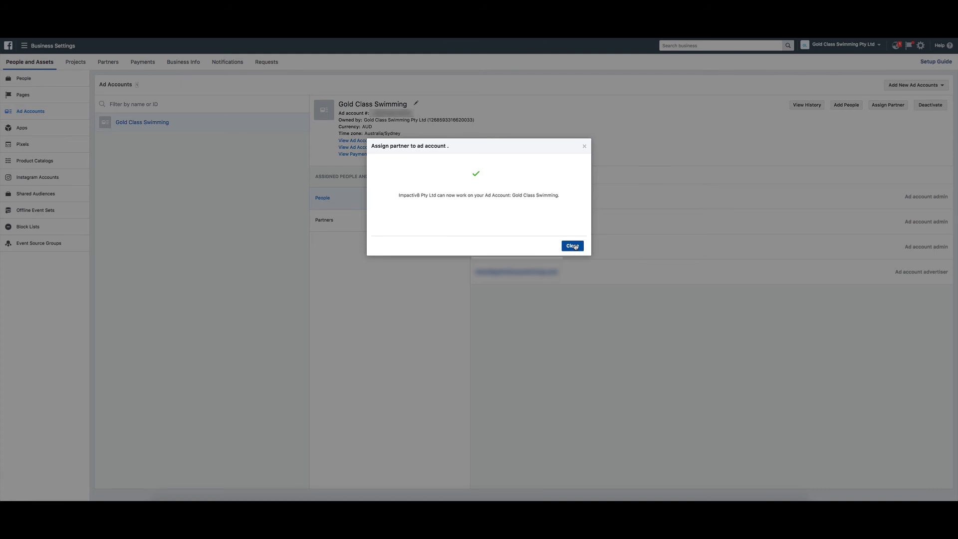
pyautogui.click(572, 246)
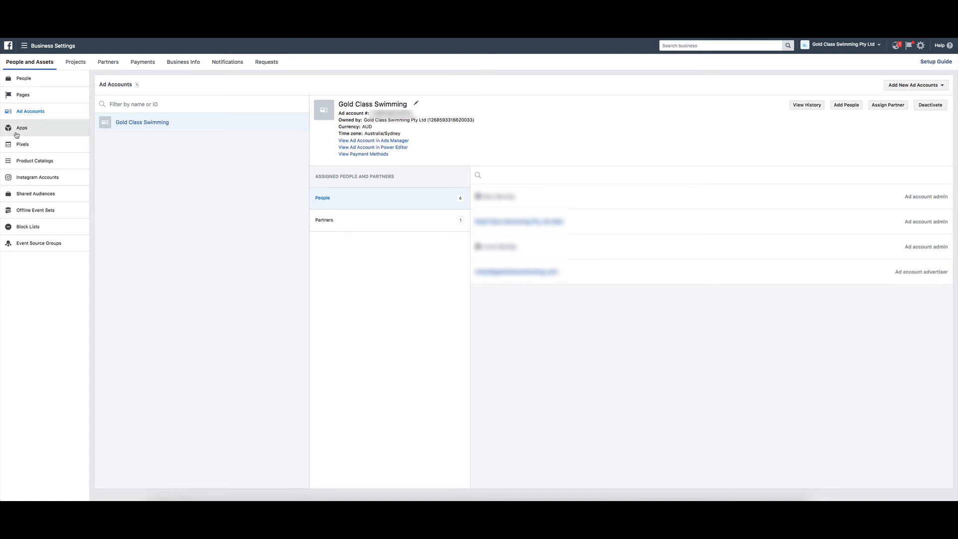
pyautogui.click(22, 143)
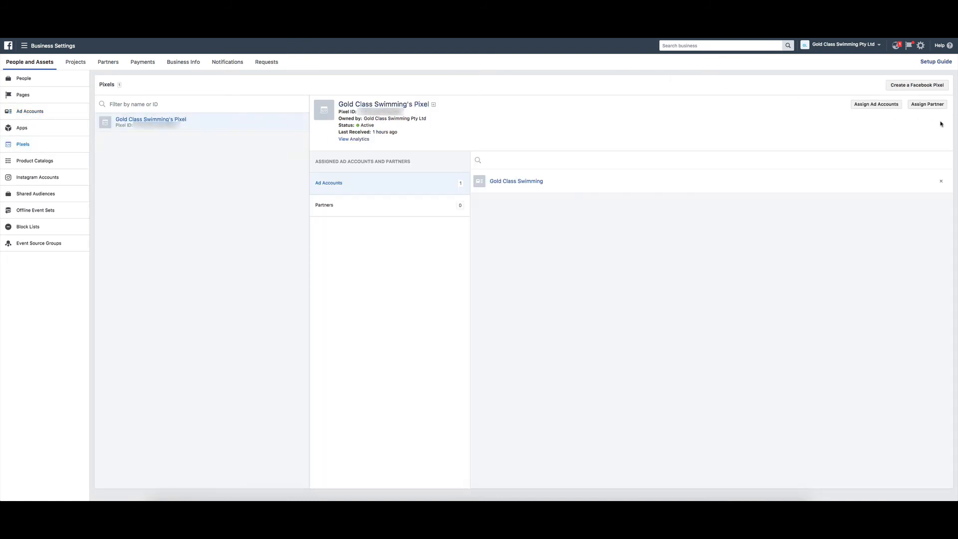
pyautogui.click(927, 104)
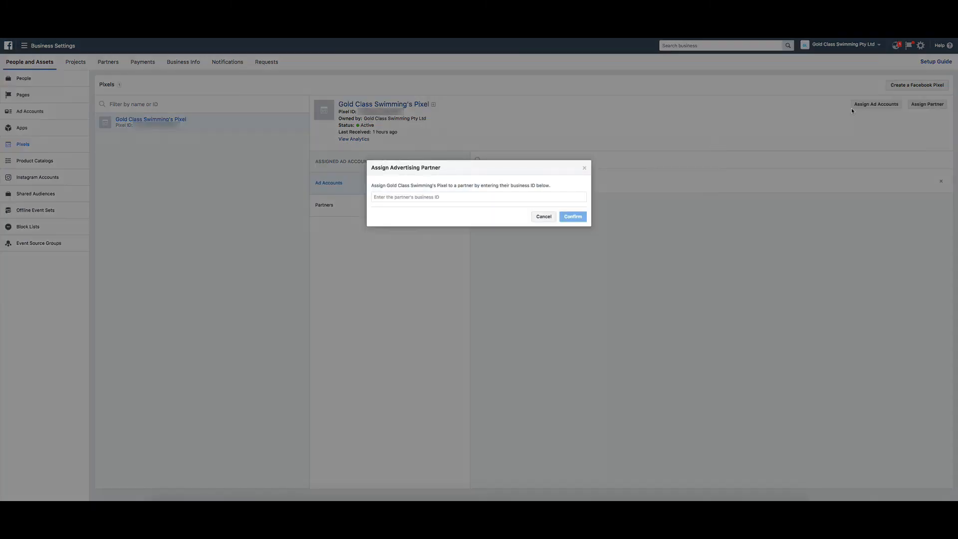
pyautogui.click(479, 197)
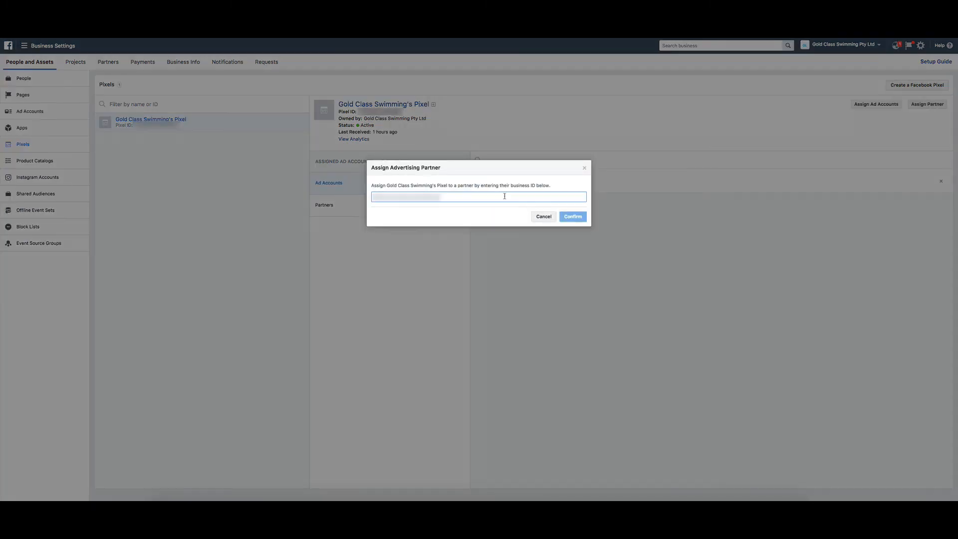
pyautogui.click(571, 216)
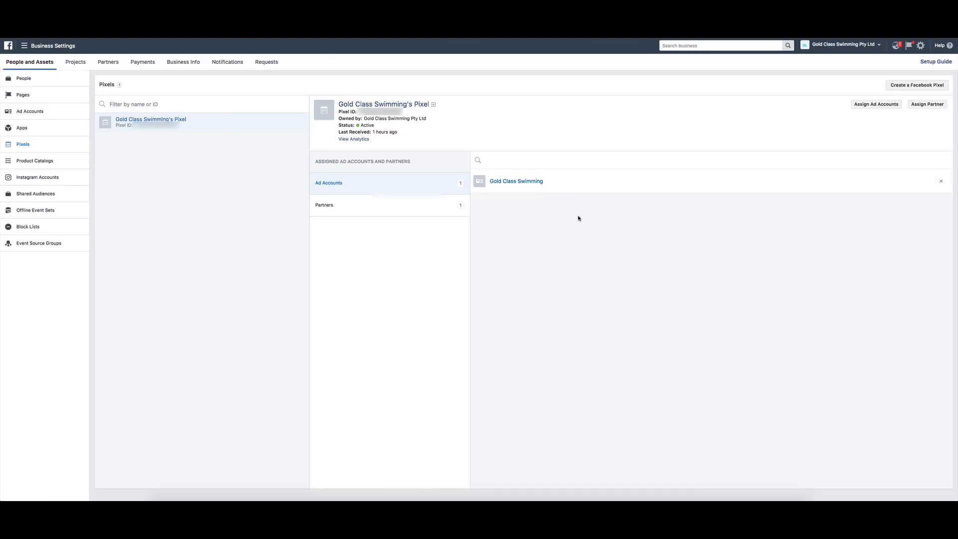
pyautogui.moveTo(77, 160)
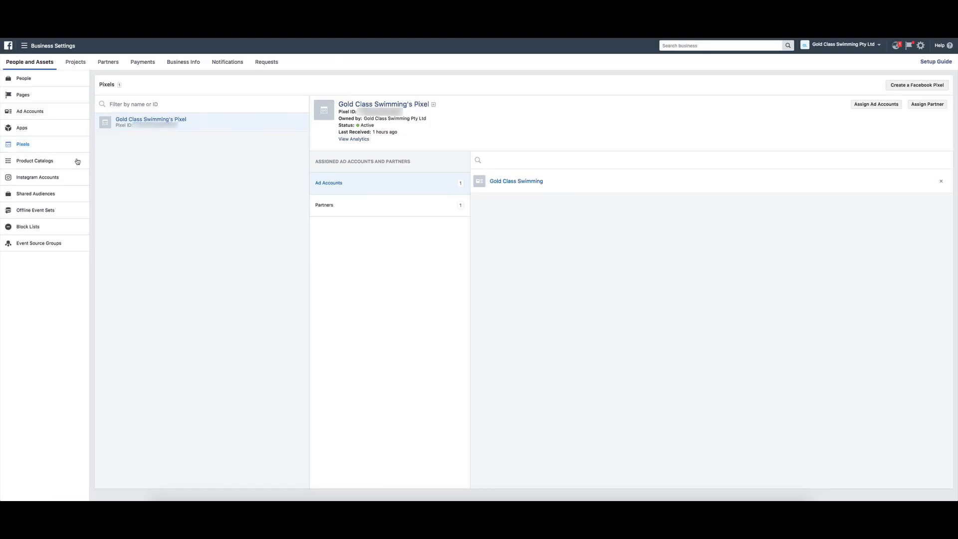
# Step: Assign Impactiv8 Pty Ltd to the default offline event set and confirm access
pyautogui.click(35, 209)
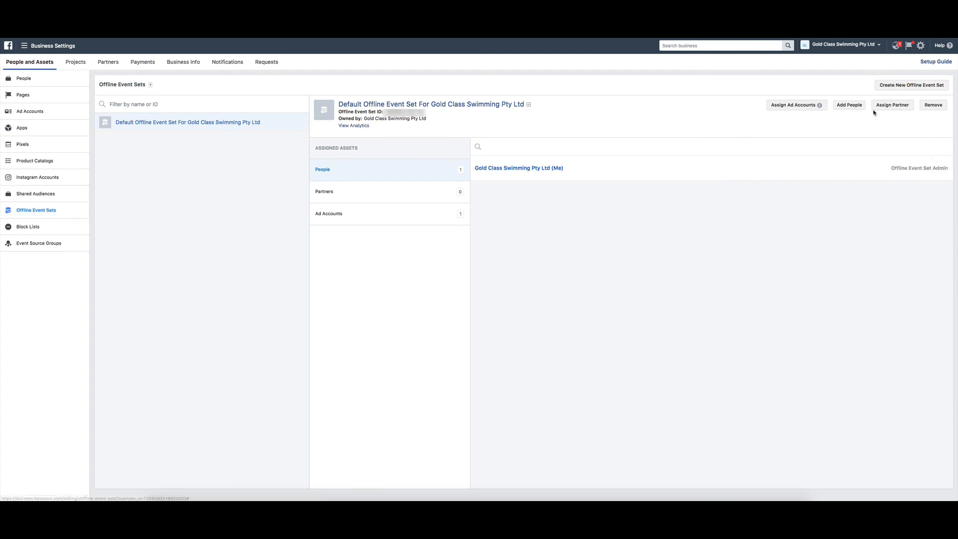
pyautogui.click(891, 105)
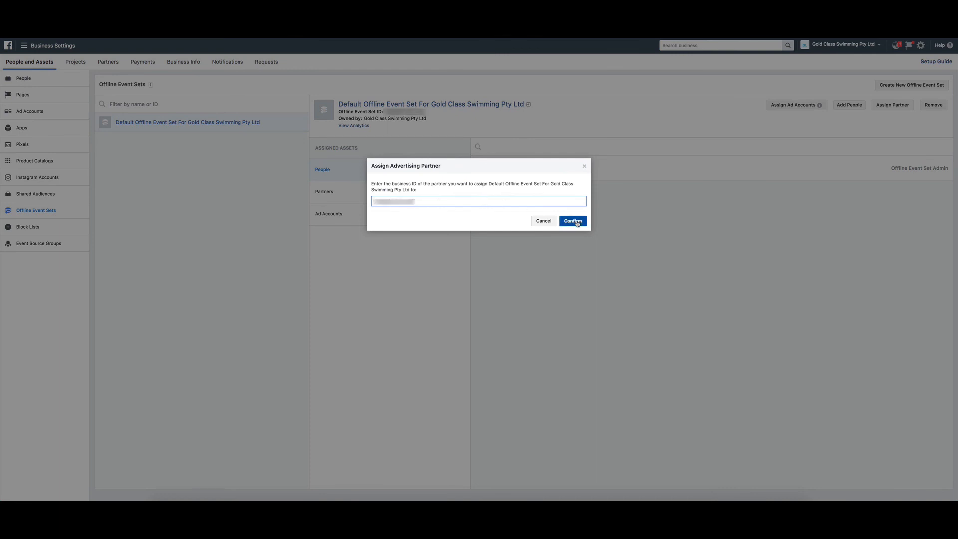
pyautogui.click(572, 221)
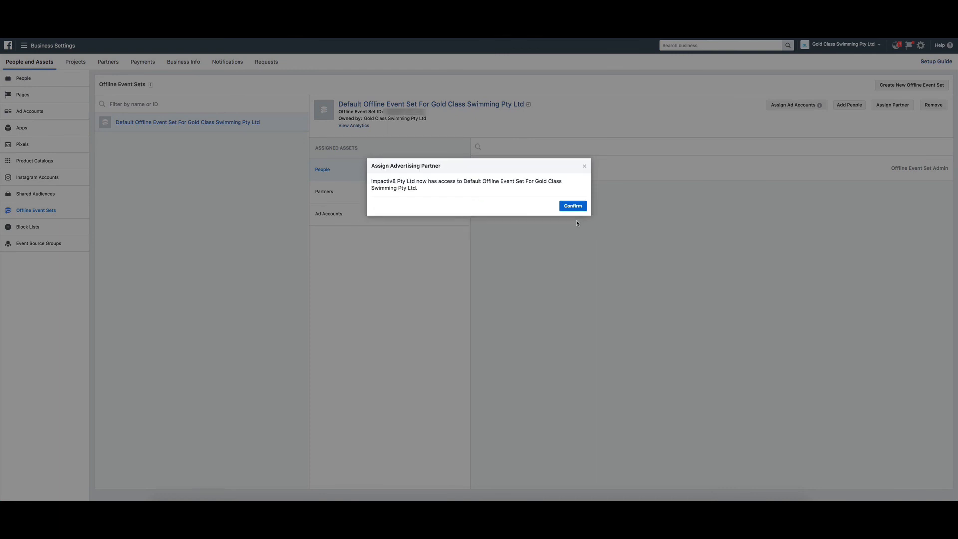
pyautogui.click(572, 205)
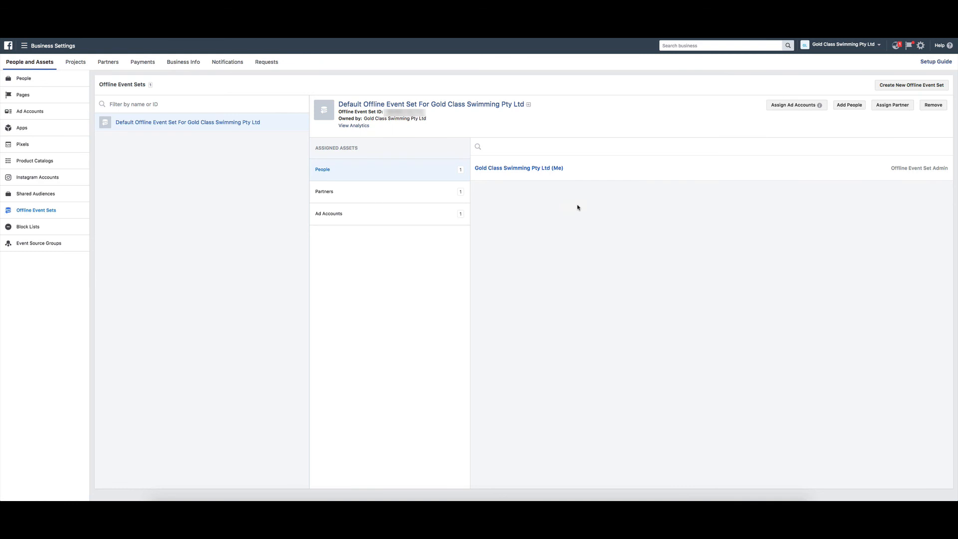